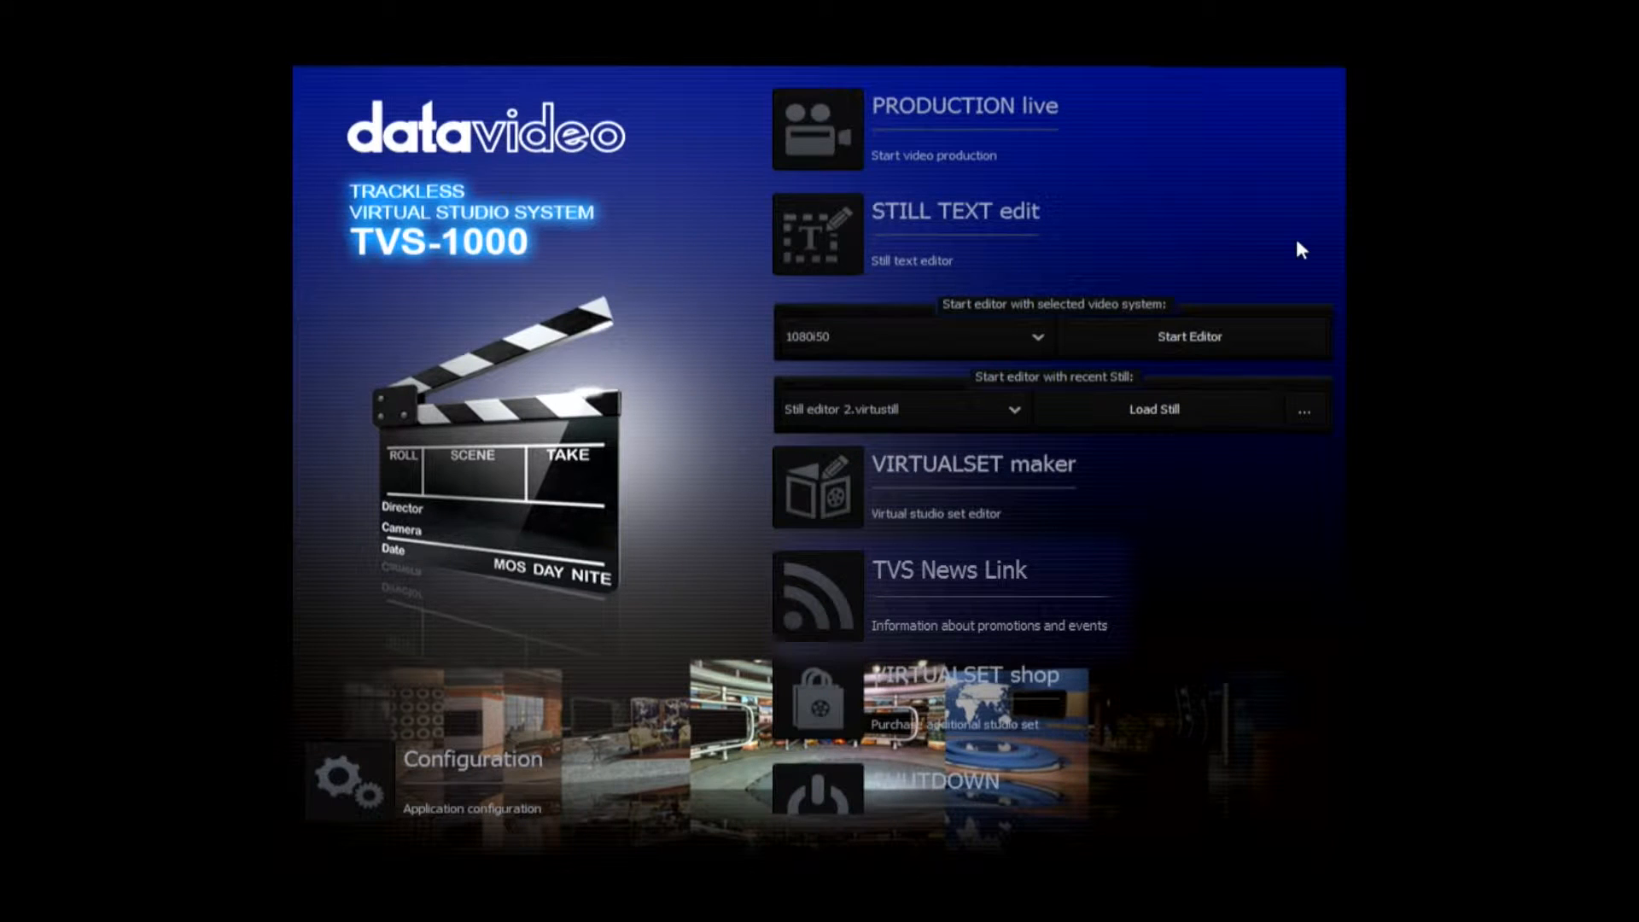
- Load the recent 1080p still 'World trade center' lower-third into the Still Text editor
left_click(1154, 409)
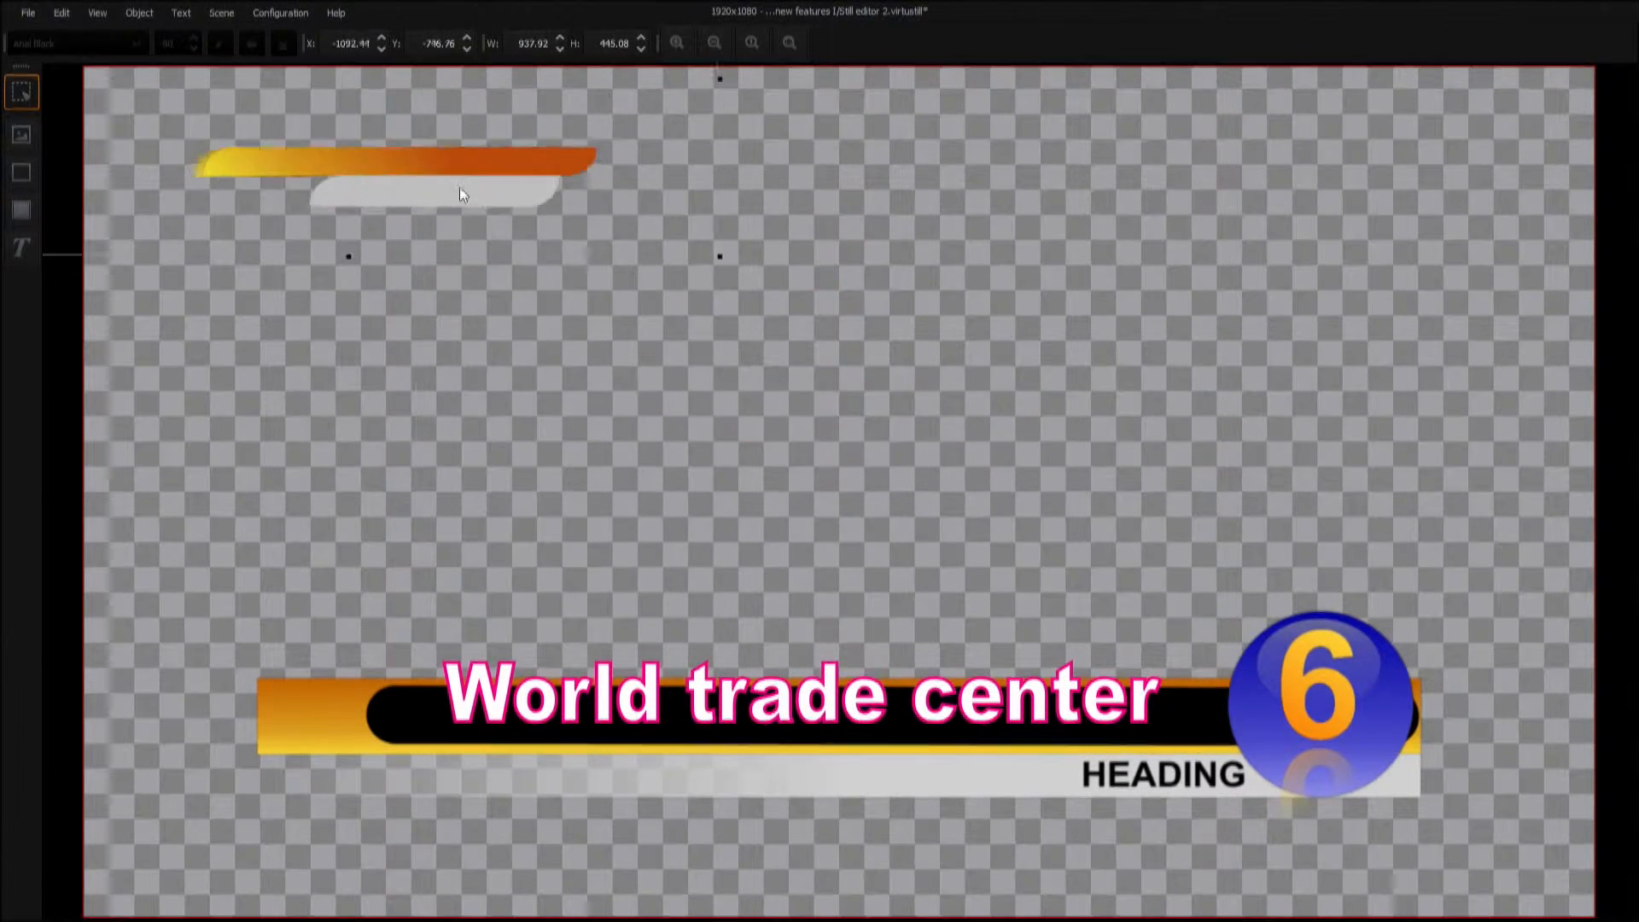
- Adjust the text outline width, then launch VirtualSet Maker from the launcher
left_click(732, 693)
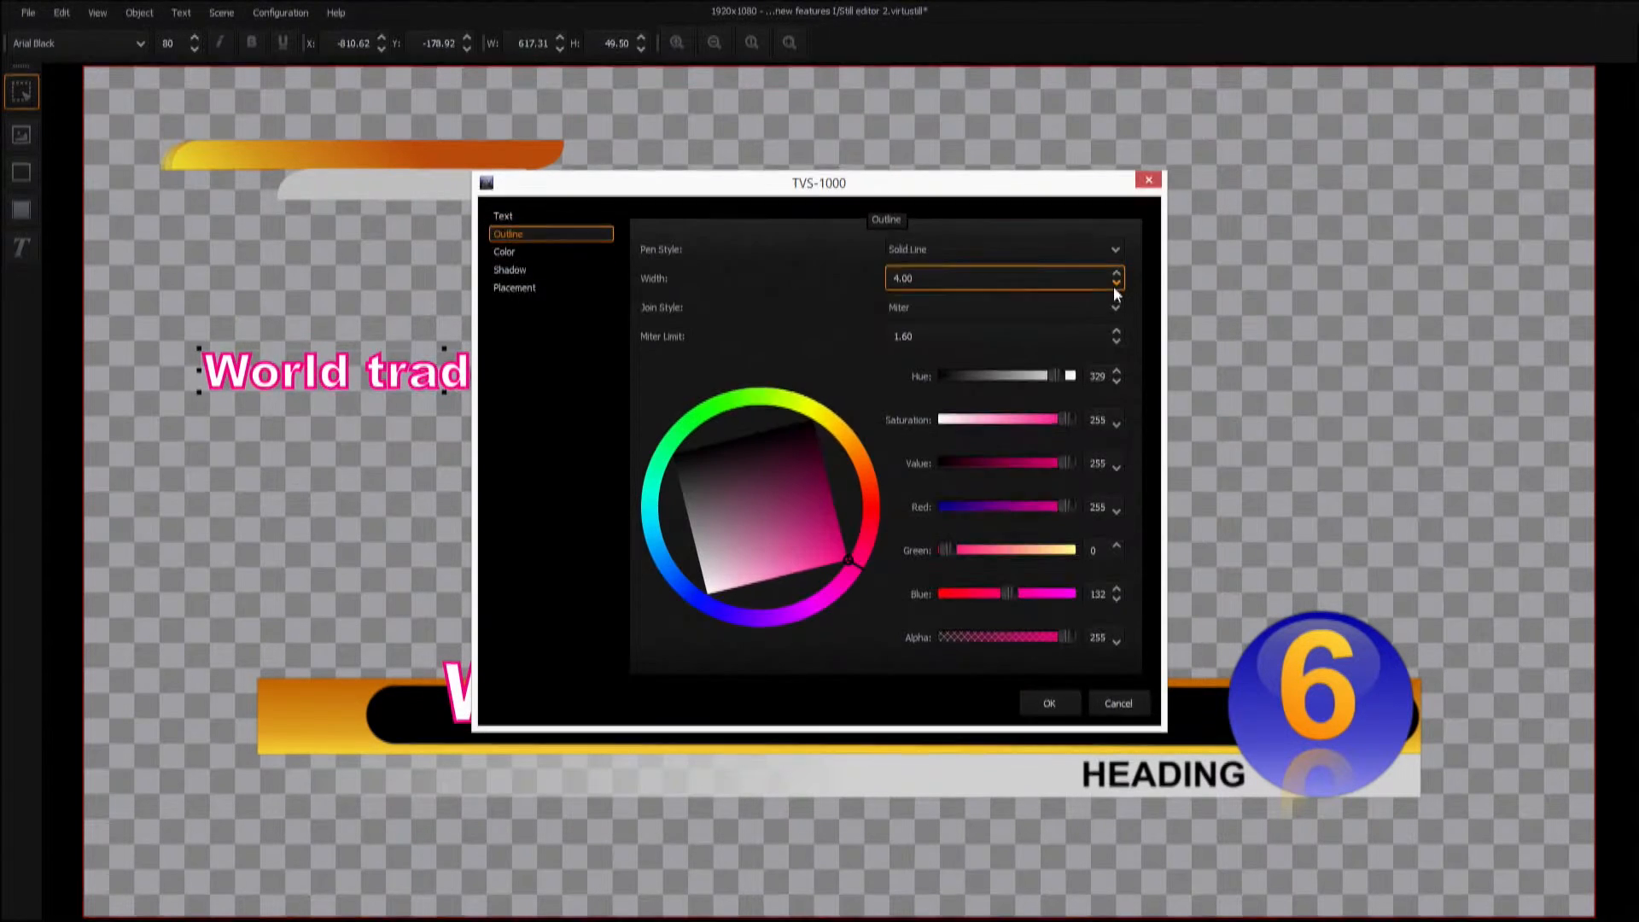
left_click(1047, 703)
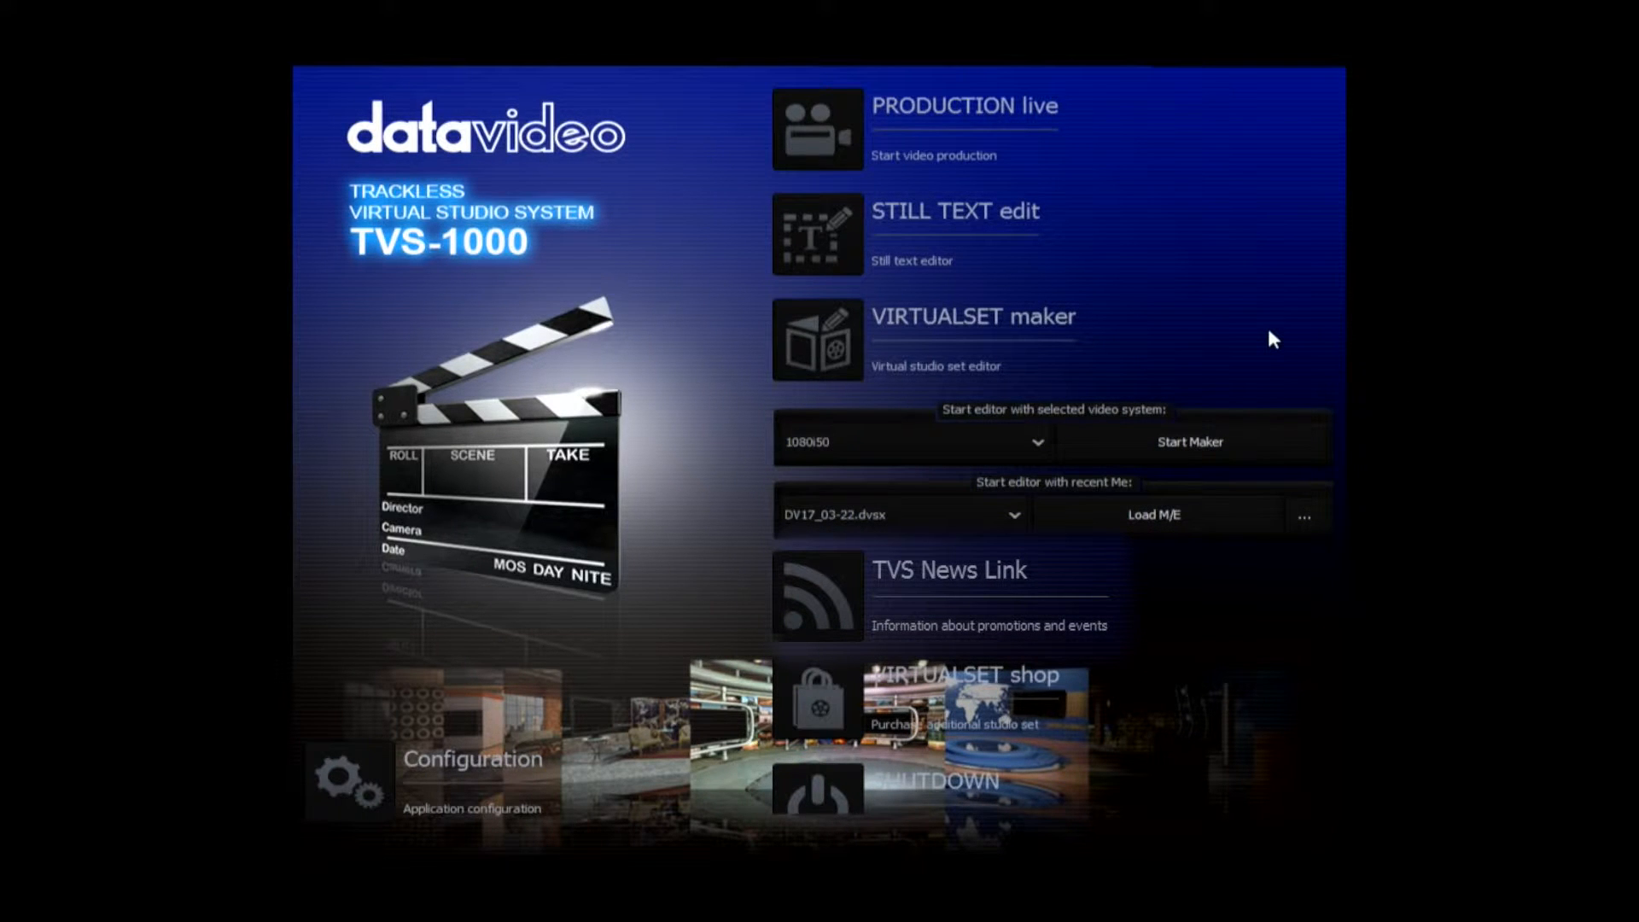
left_click(1188, 442)
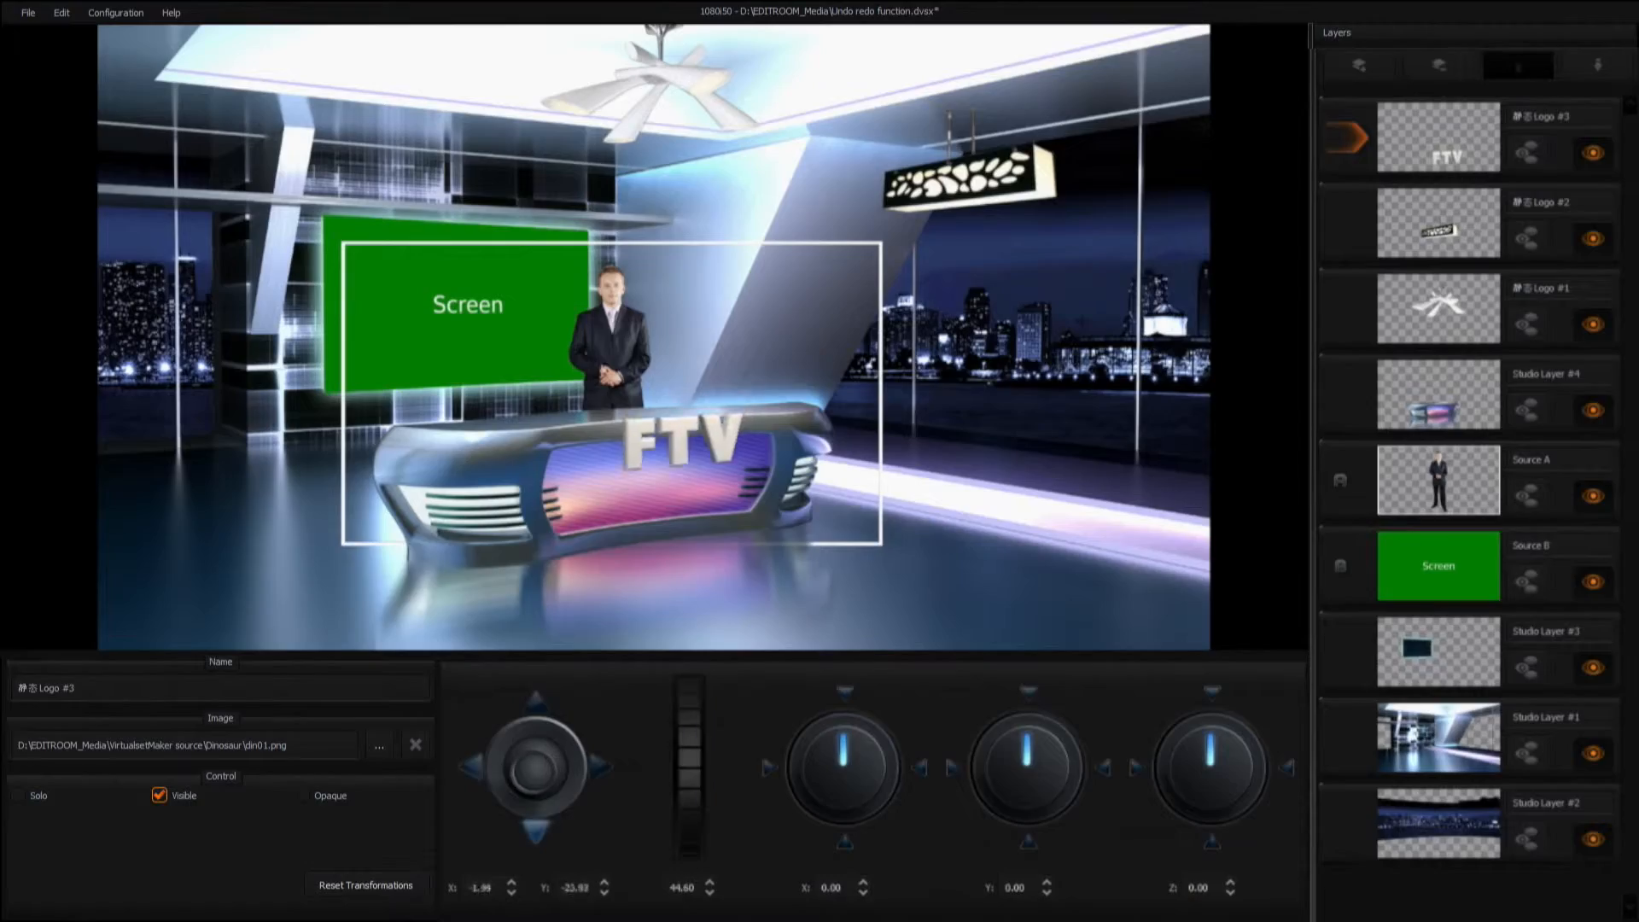